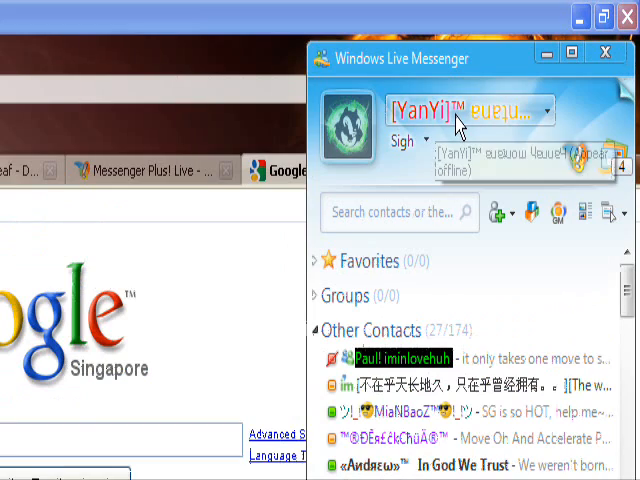
# Step: View the Personal options page with display name and personal message, then close it
pyautogui.click(468, 112)
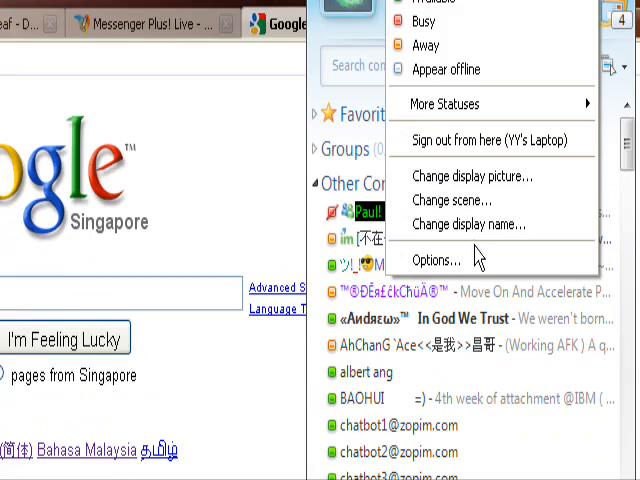
pyautogui.click(428, 260)
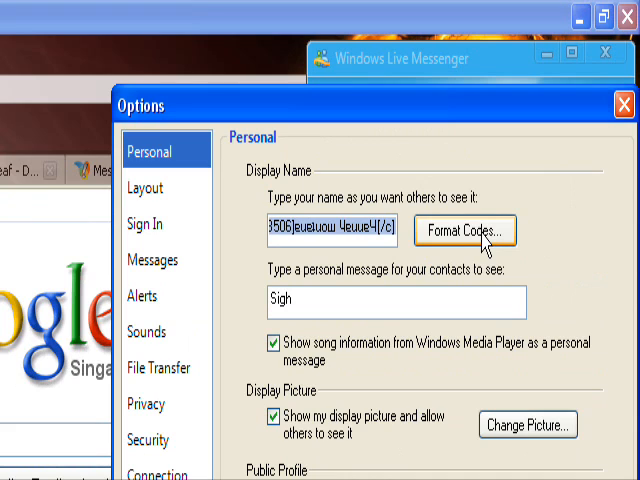
pyautogui.click(464, 232)
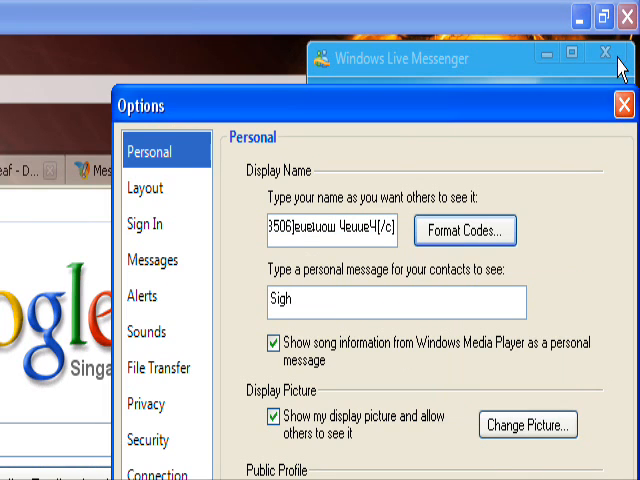
pyautogui.click(624, 104)
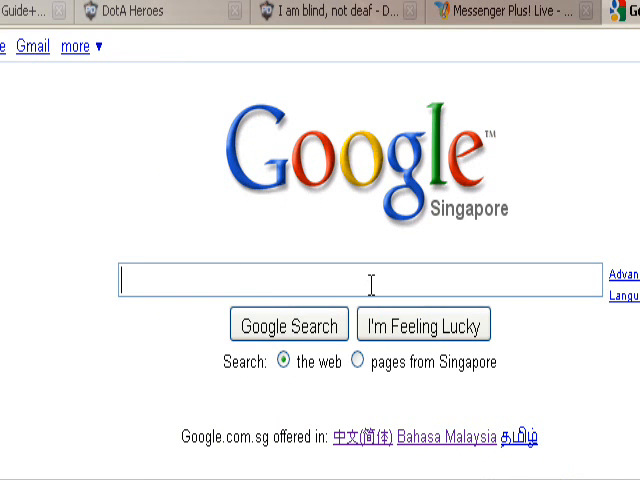
# Step: Search Google for 'windows live messenger plus' using the suggested query
pyautogui.write('windo')
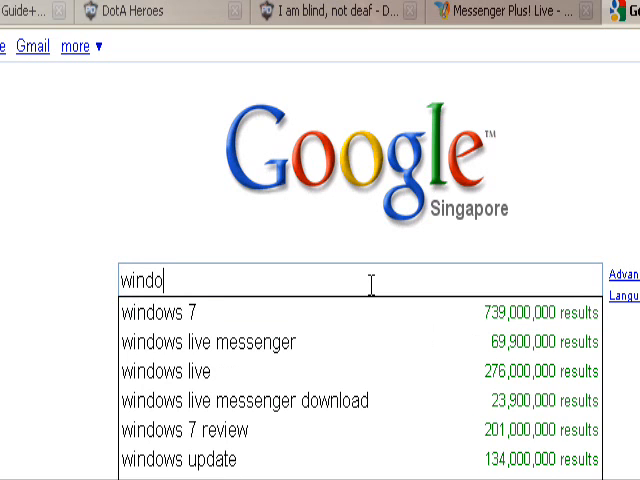
pyautogui.write('ws')
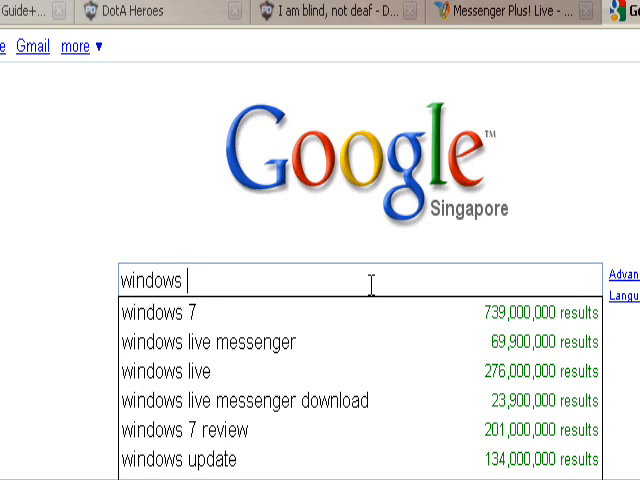
pyautogui.write('livw')
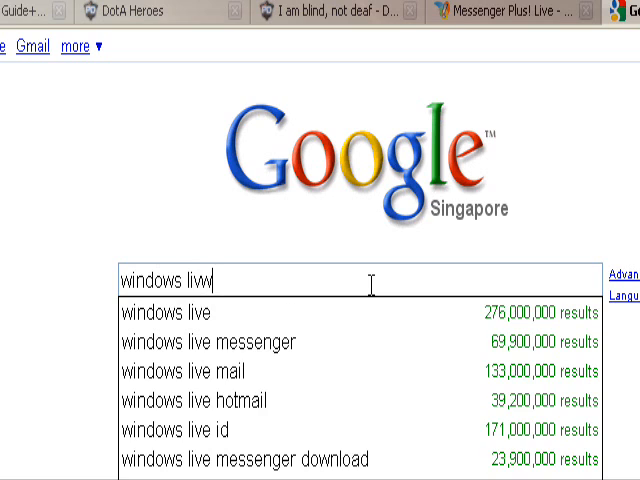
pyautogui.click(220, 340)
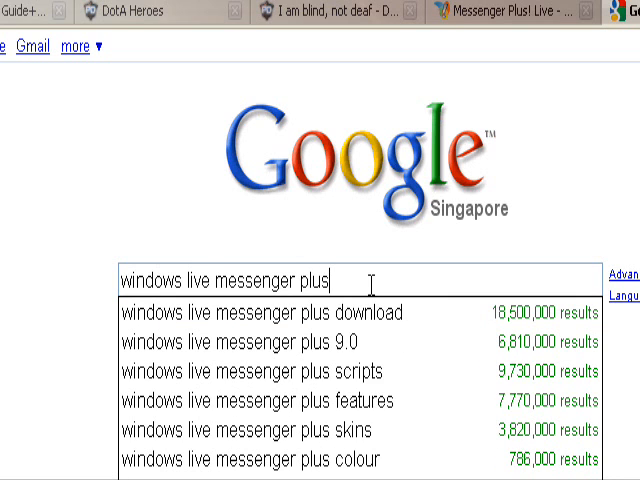
pyautogui.press('Return')
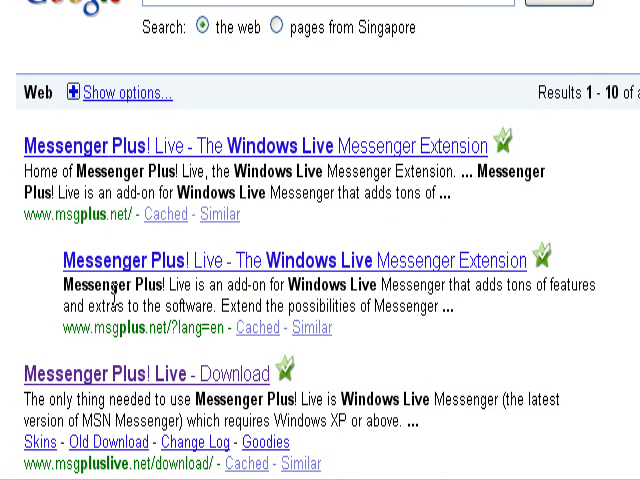
# Step: Start downloading the Messenger Plus! Live 4.83.372 installer from the download page
pyautogui.scroll(-3)
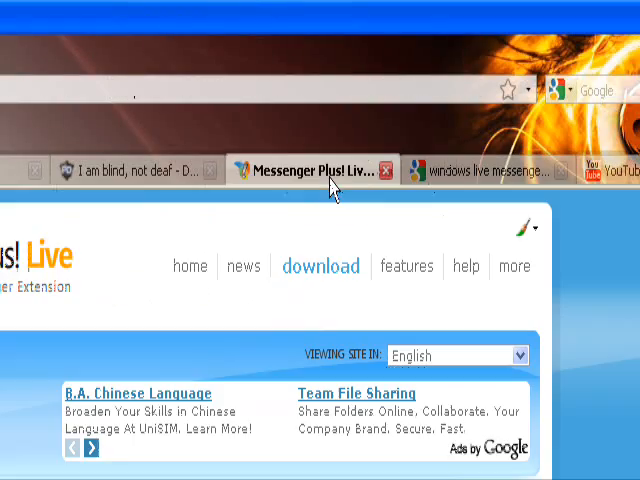
pyautogui.scroll(-3)
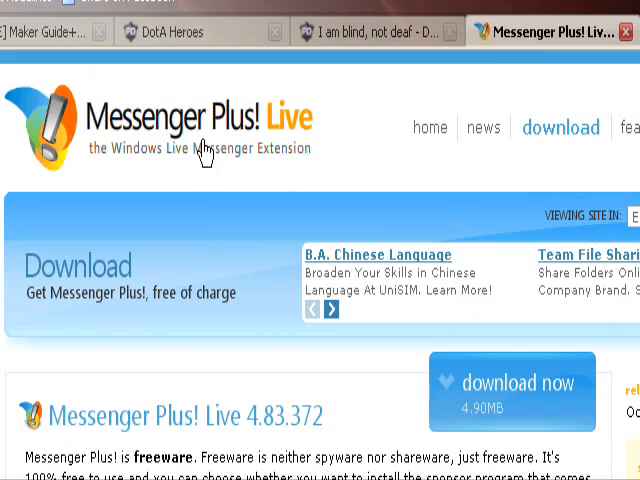
pyautogui.scroll(-3)
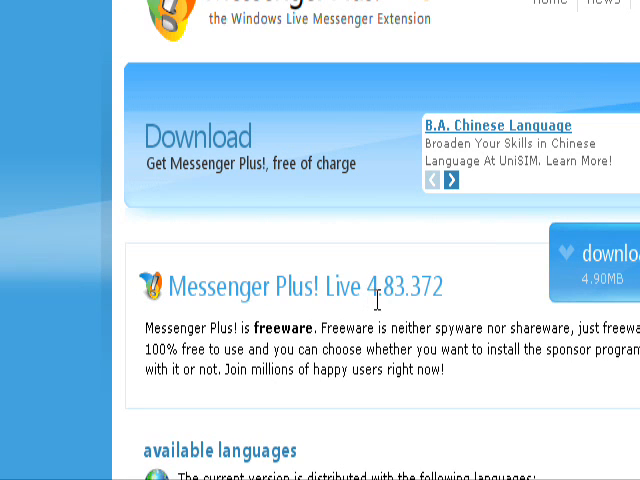
pyautogui.moveTo(420, 302)
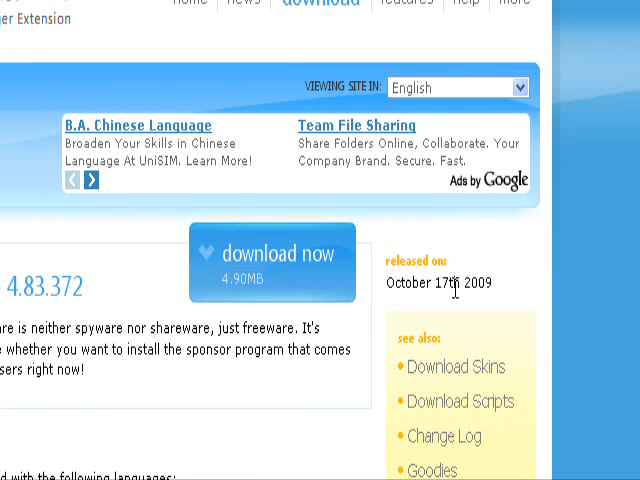
pyautogui.click(278, 264)
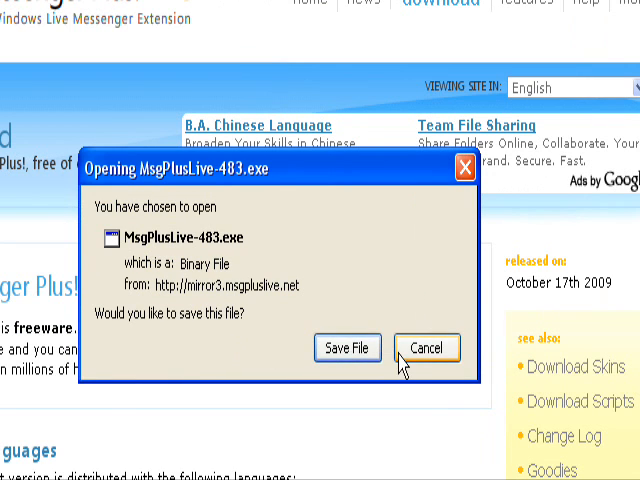
# Step: Cancel the MsgPlusLive-483.exe save prompt
pyautogui.click(426, 348)
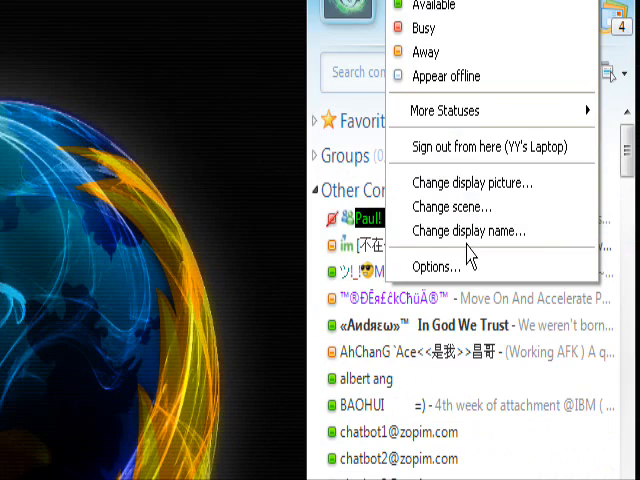
# Step: Reach Personalized Status... from the More Statuses list
pyautogui.click(436, 268)
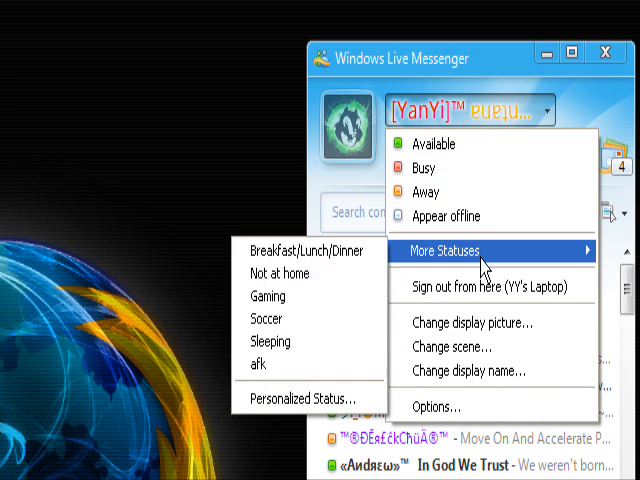
pyautogui.moveTo(270, 340)
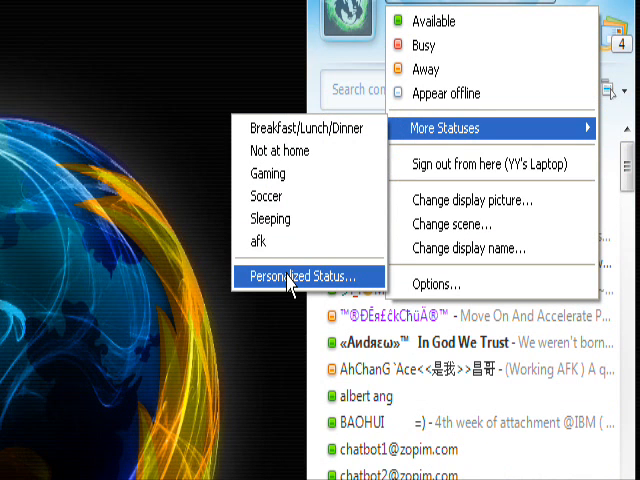
pyautogui.click(302, 276)
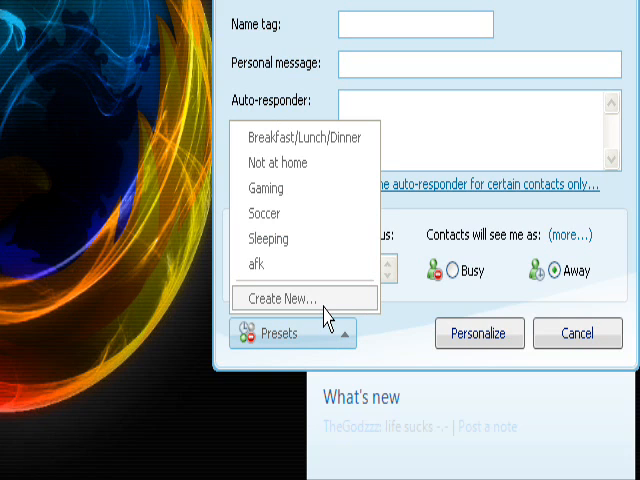
# Step: Start a new personalized status preset from Presets > Create New... and Add..
pyautogui.click(296, 298)
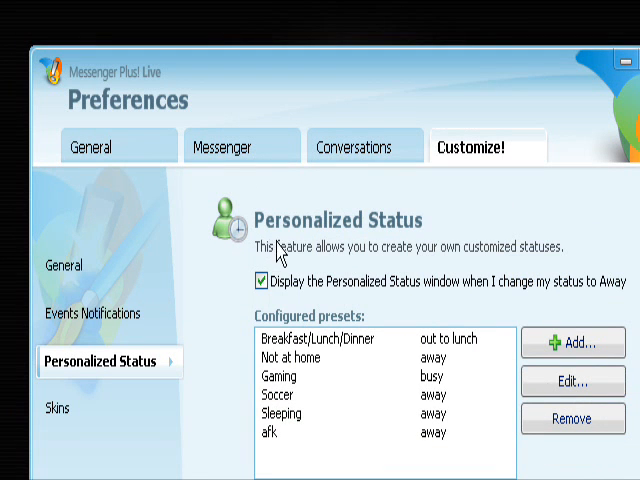
pyautogui.moveTo(436, 252)
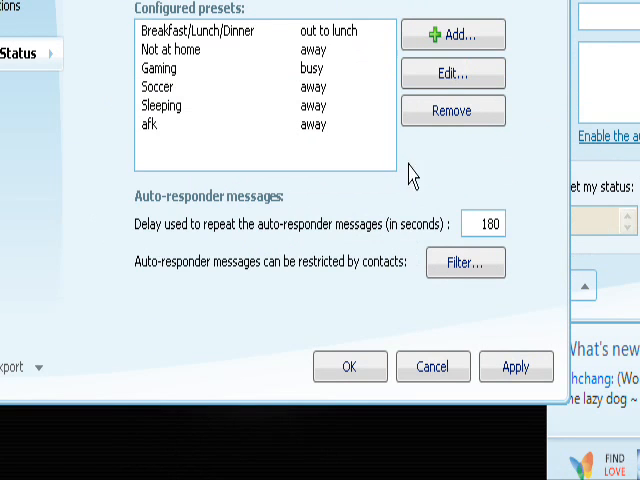
pyautogui.click(452, 34)
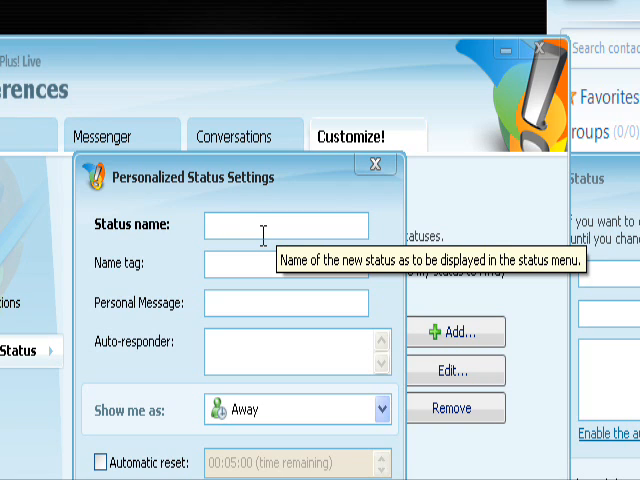
# Step: Name the status brb with name tag brb-123 and personal message pm-brb
pyautogui.write('brb')
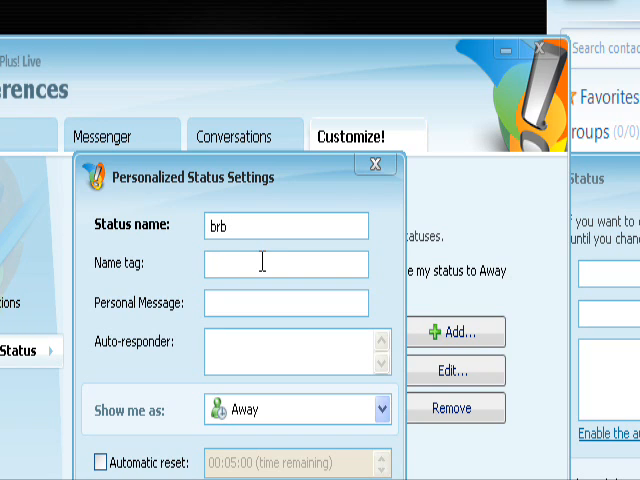
pyautogui.write('b')
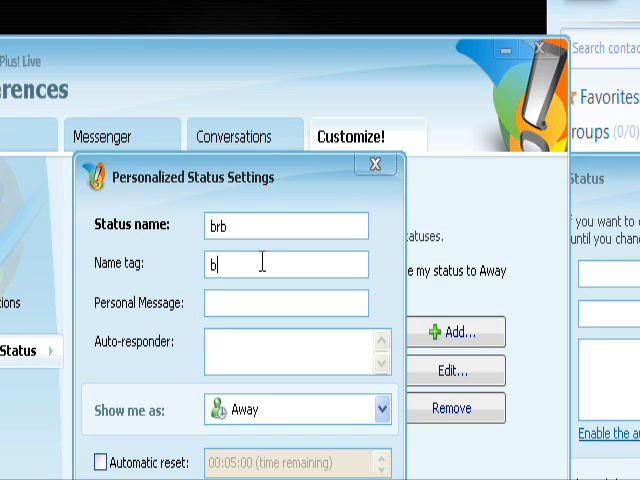
pyautogui.write('rb')
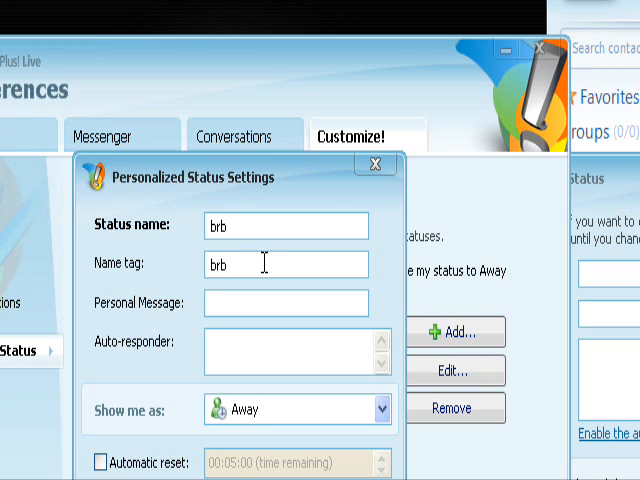
pyautogui.write('-123')
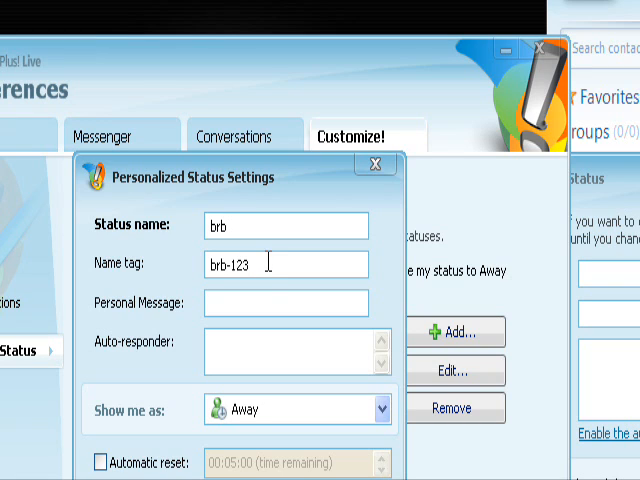
pyautogui.click(284, 302)
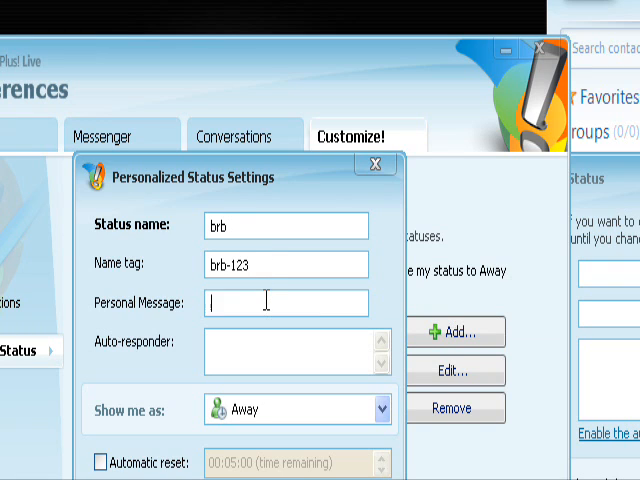
pyautogui.write('p')
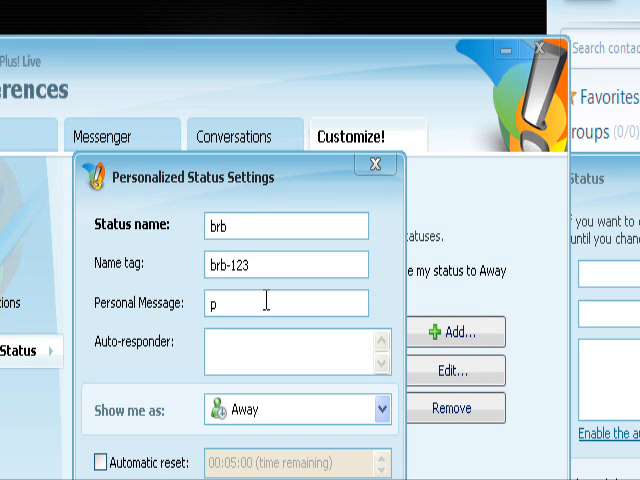
pyautogui.write('m-brb')
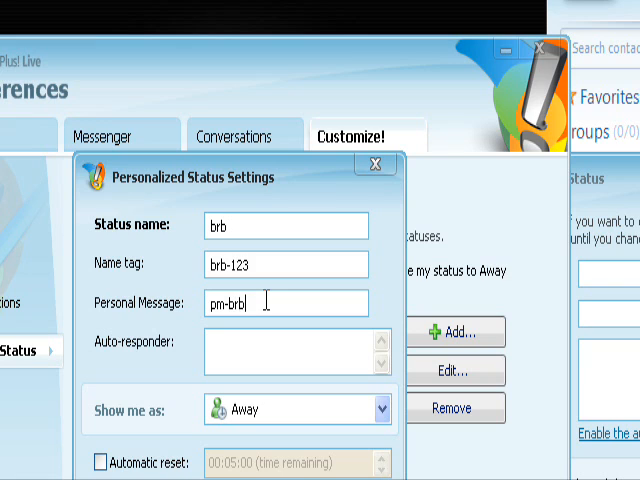
pyautogui.moveTo(248, 352)
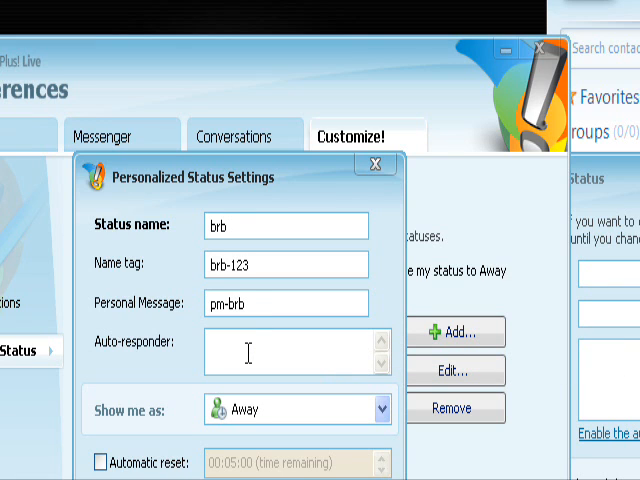
# Step: Set the auto-responder reply to 'be right back', correcting the typo
pyautogui.write('be right')
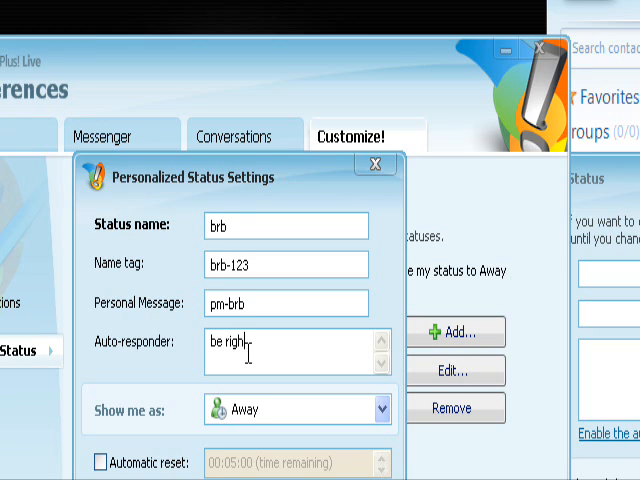
pyautogui.write('bavk')
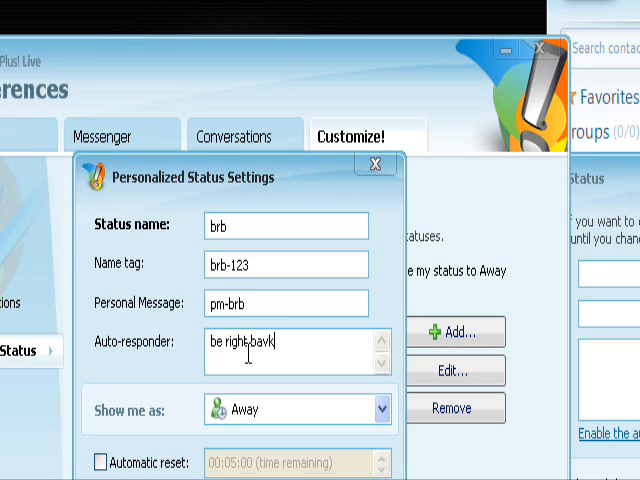
pyautogui.press('BackSpace')
pyautogui.write('c')
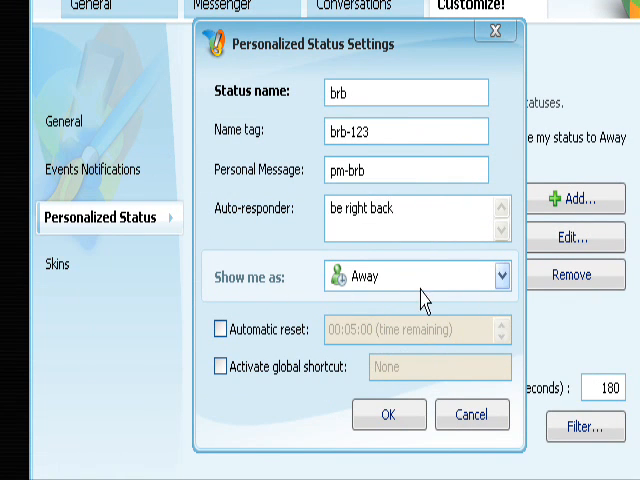
# Step: Set 'Show me as' for the brb status to Be Right Back
pyautogui.click(492, 276)
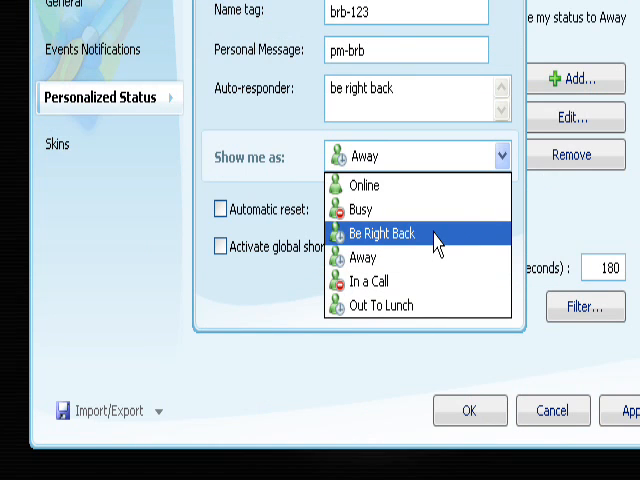
pyautogui.click(400, 236)
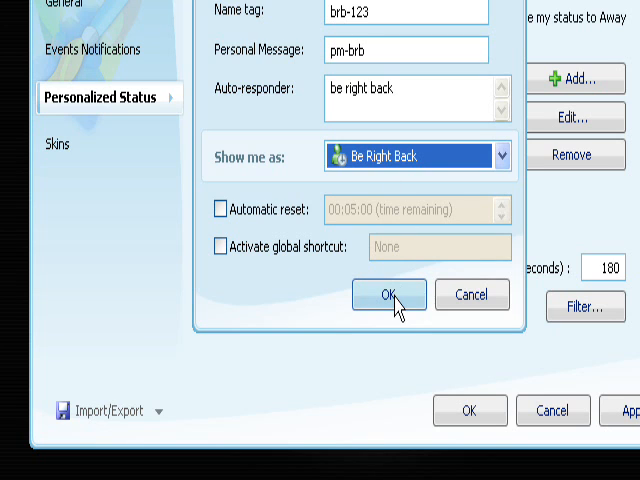
# Step: Save the brb preset into the configured presets list
pyautogui.click(388, 294)
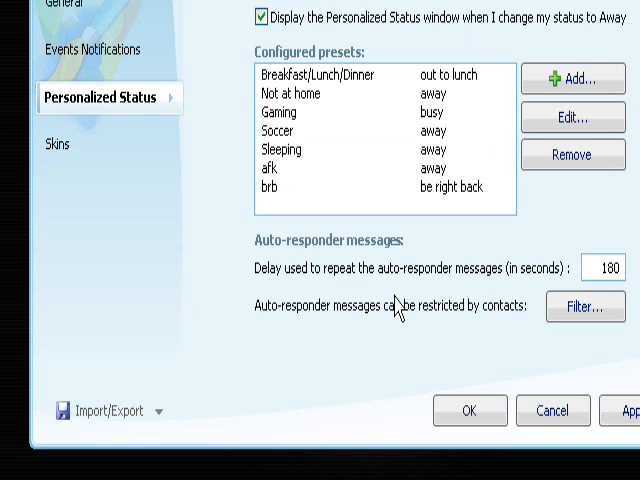
pyautogui.moveTo(370, 196)
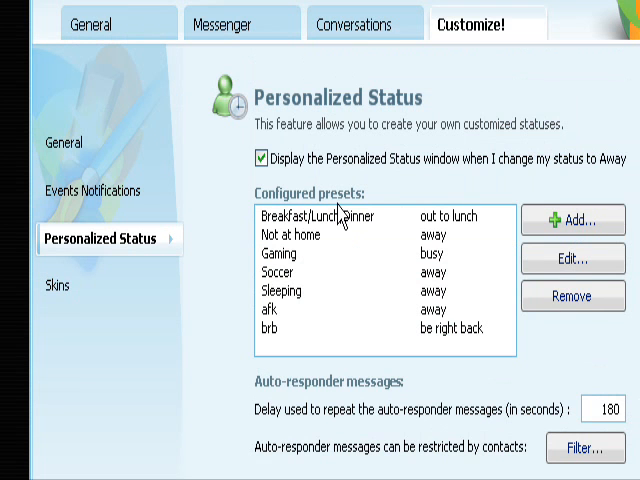
pyautogui.moveTo(322, 340)
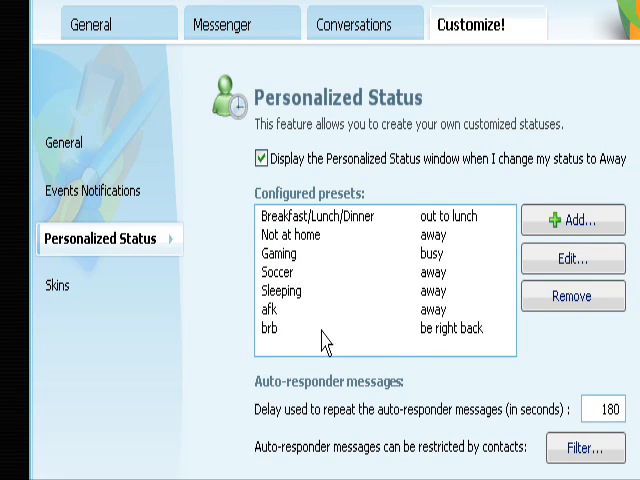
pyautogui.moveTo(288, 324)
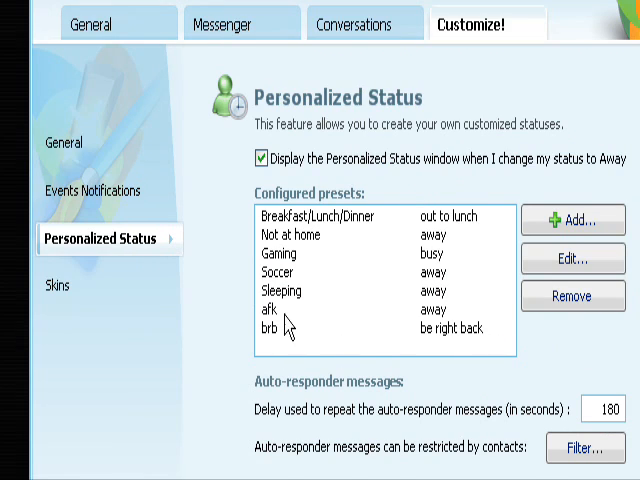
pyautogui.moveTo(456, 364)
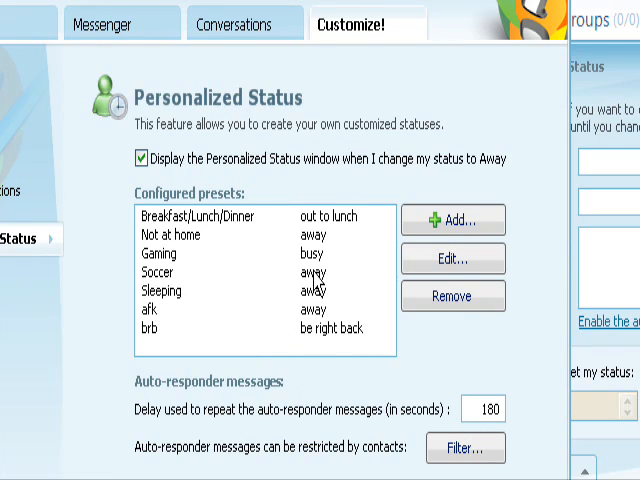
pyautogui.moveTo(318, 332)
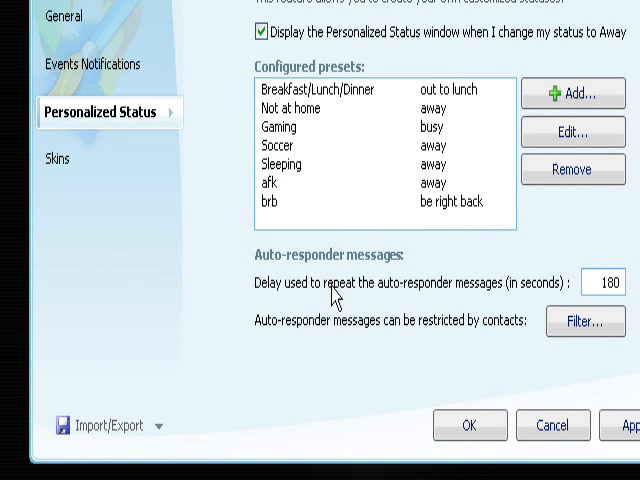
pyautogui.moveTo(464, 296)
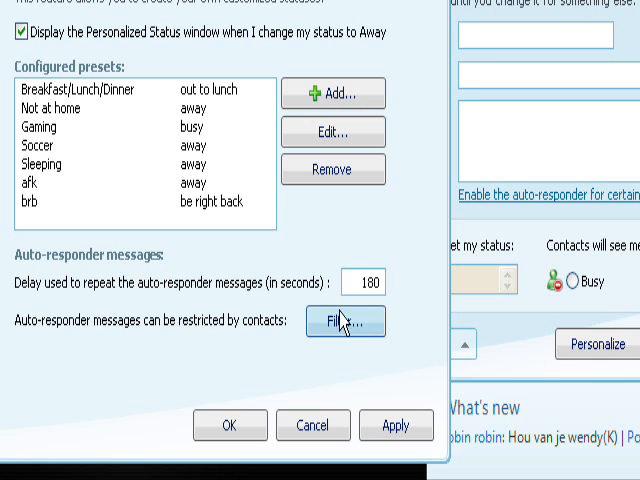
# Step: Review the auto-responder contact filter unchanged, then apply and close Preferences
pyautogui.click(344, 322)
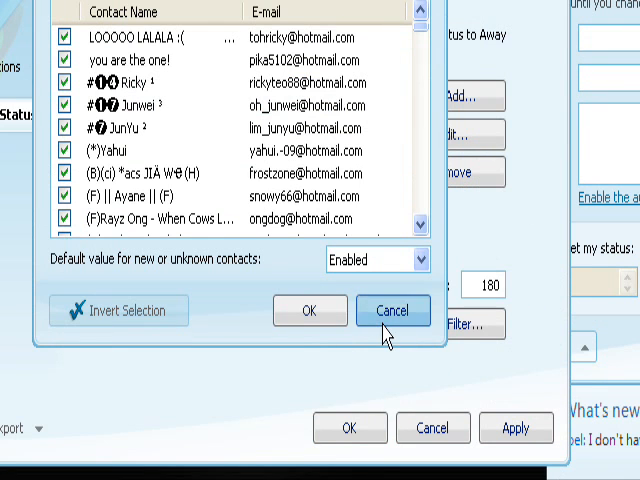
pyautogui.click(392, 310)
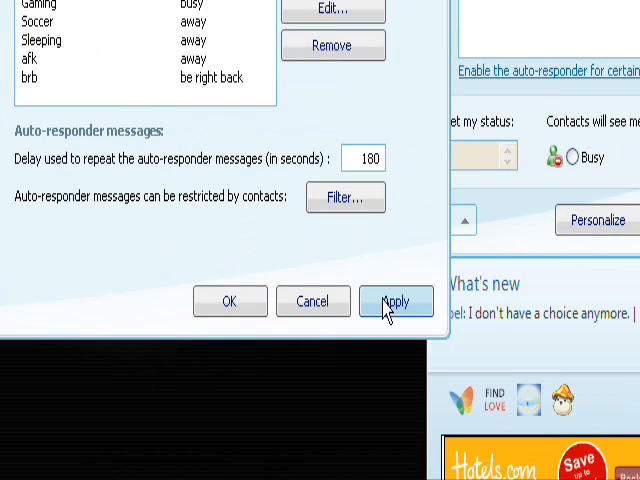
pyautogui.click(396, 300)
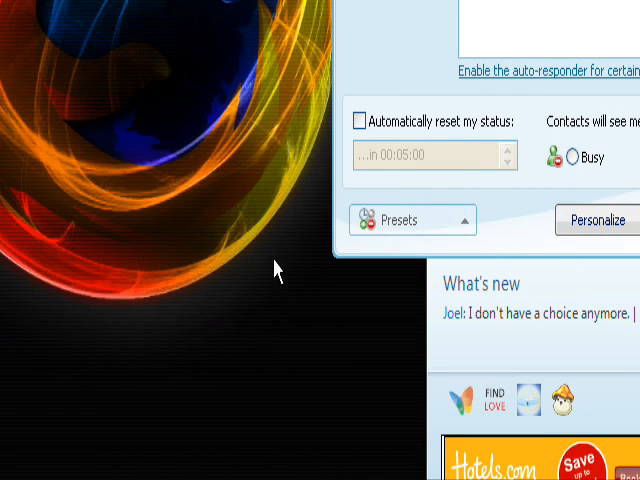
# Step: Cancel the Personalize window and check More Statuses now lists the brb preset
pyautogui.click(596, 220)
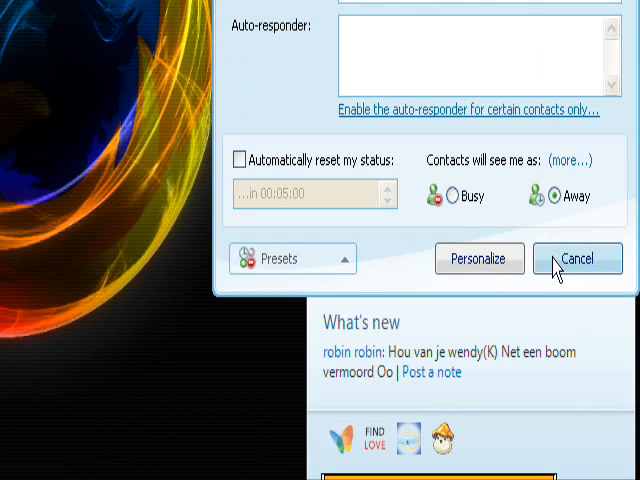
pyautogui.click(576, 258)
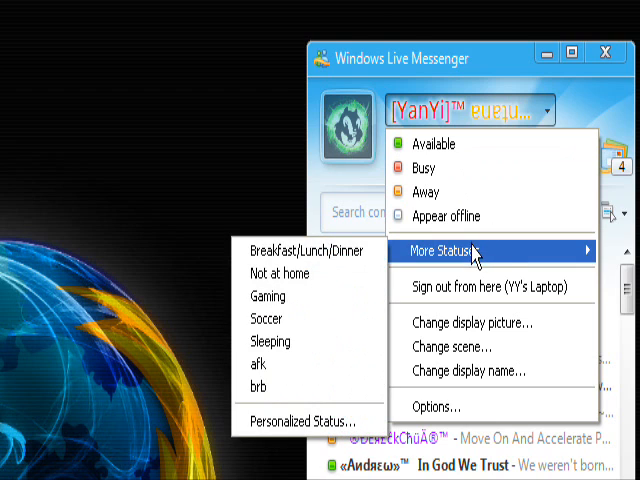
pyautogui.click(260, 386)
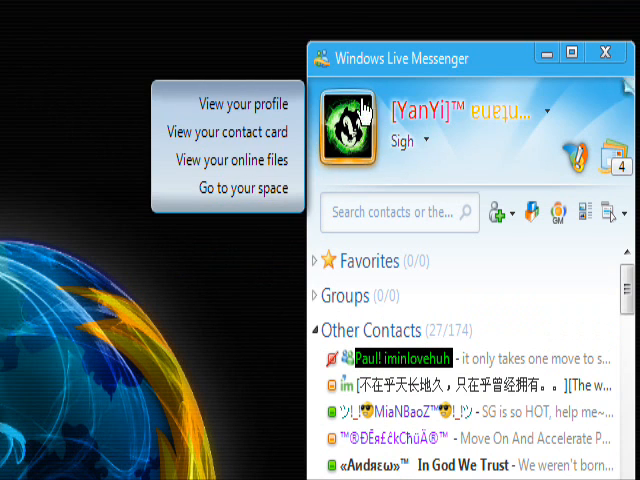
pyautogui.moveTo(344, 84)
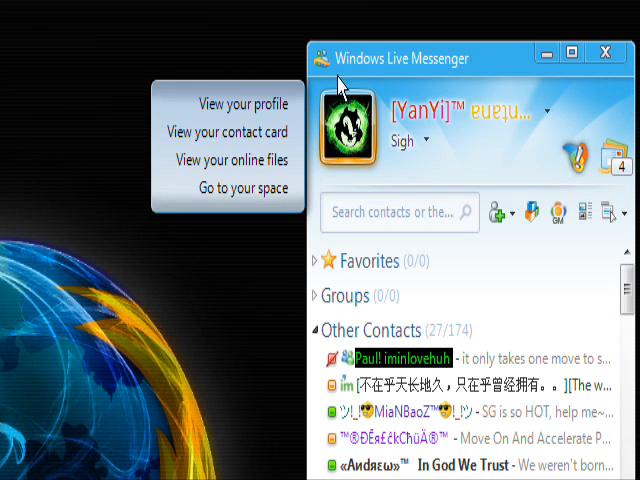
pyautogui.moveTo(378, 164)
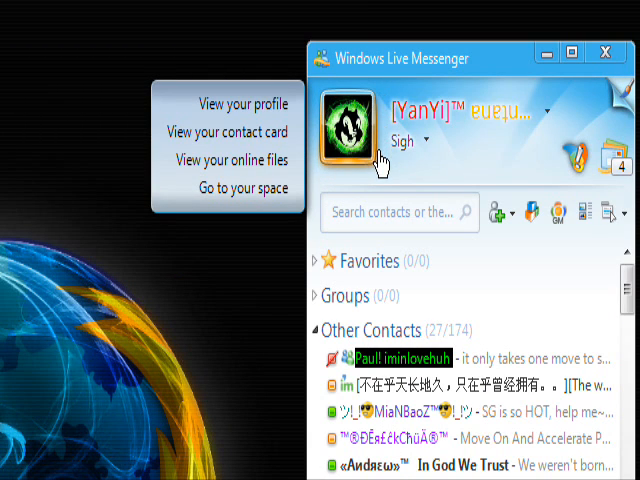